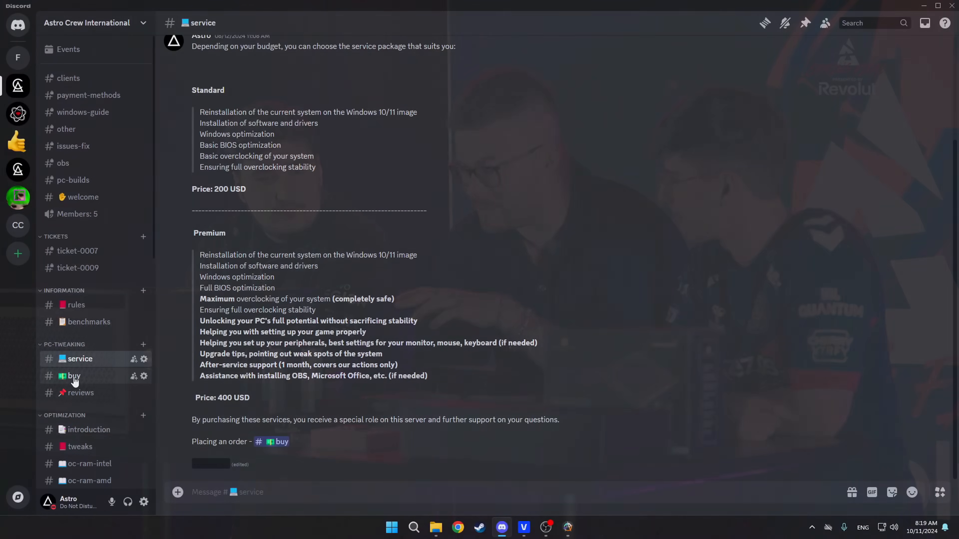
Step: Start an order ticket from the #buy channel and move on to #reviews
{"action": "left_click", "coordinate": [72, 375]}
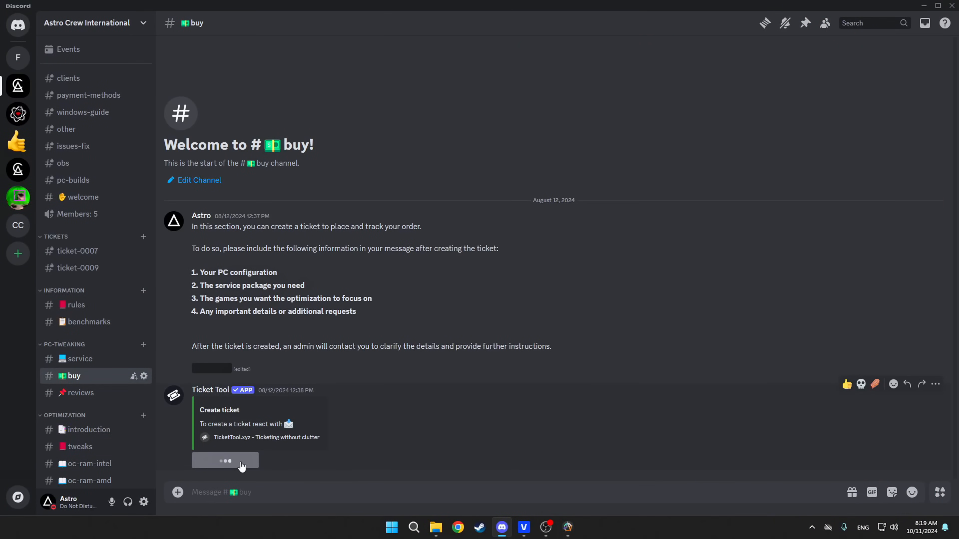
{"action": "left_click", "coordinate": [225, 460]}
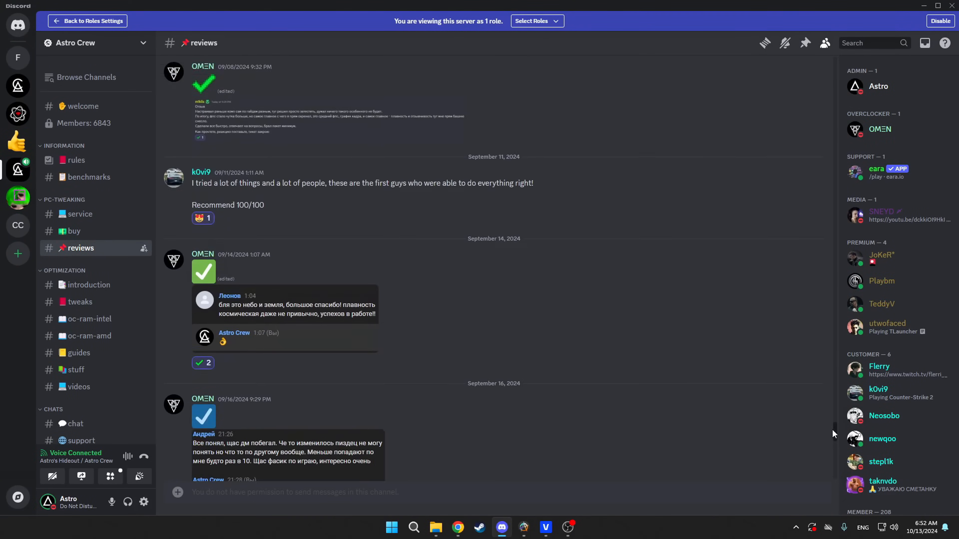
{"action": "scroll", "scroll_direction": "down", "scroll_amount": 3}
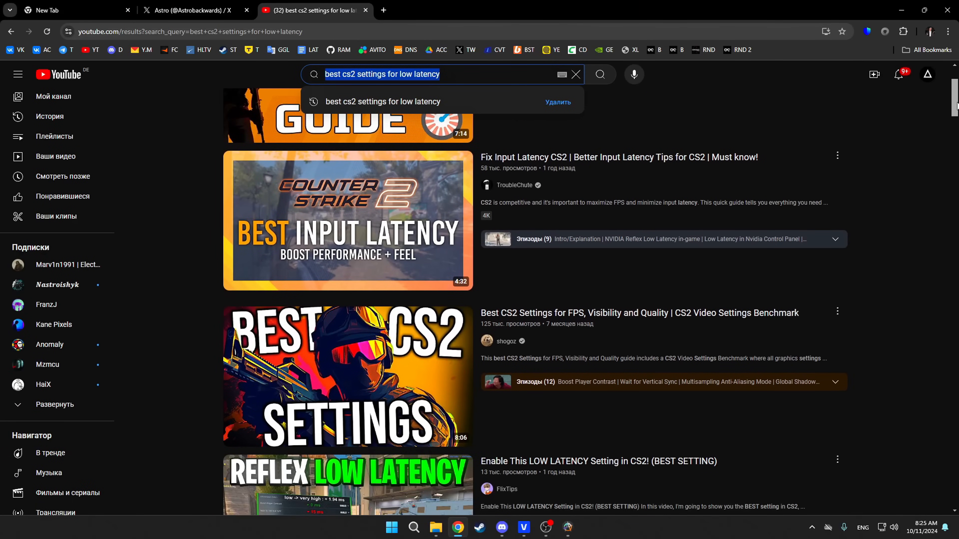
Step: Scroll the results down to the performance-guide and Nvidia Reflex videos
{"action": "scroll", "scroll_direction": "down", "scroll_amount": 3}
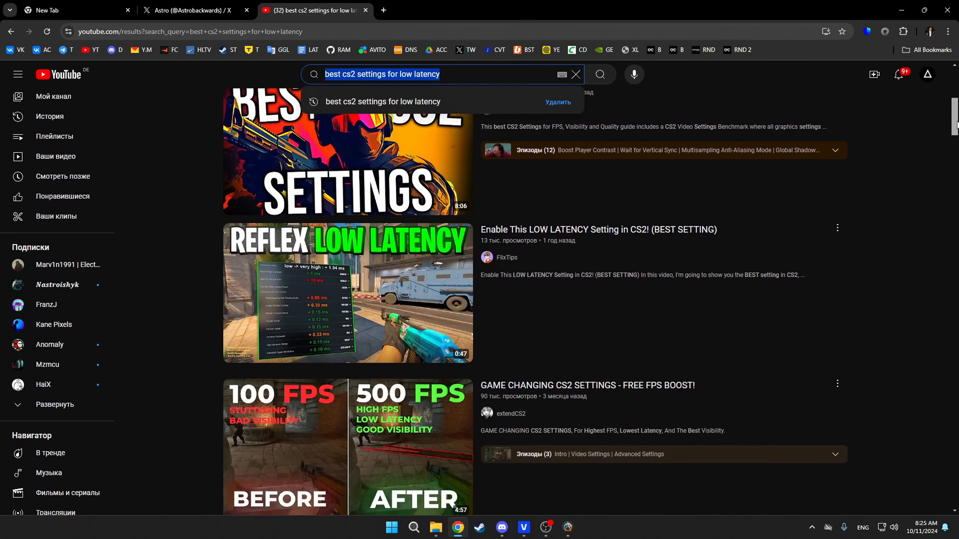
{"action": "scroll", "scroll_direction": "down", "scroll_amount": 3}
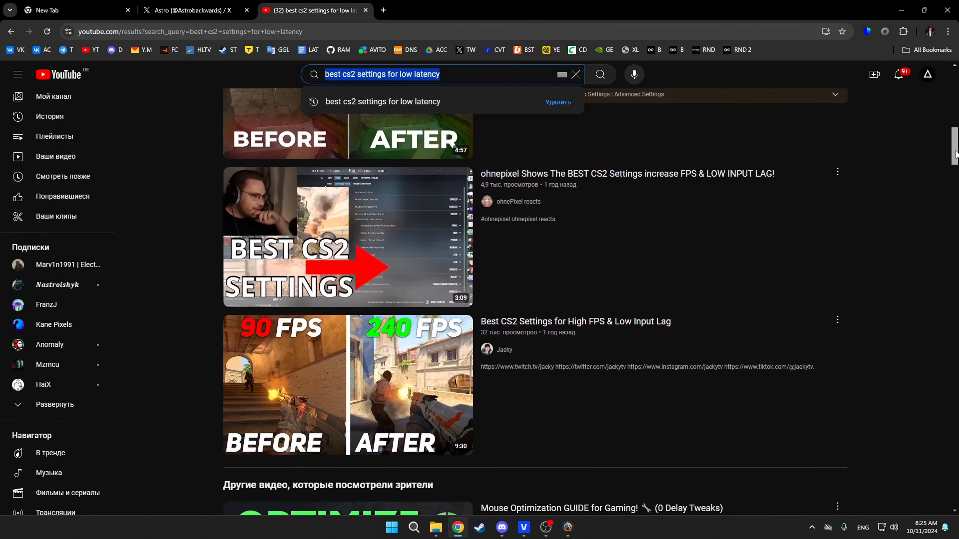
{"action": "scroll", "scroll_direction": "down", "scroll_amount": 3}
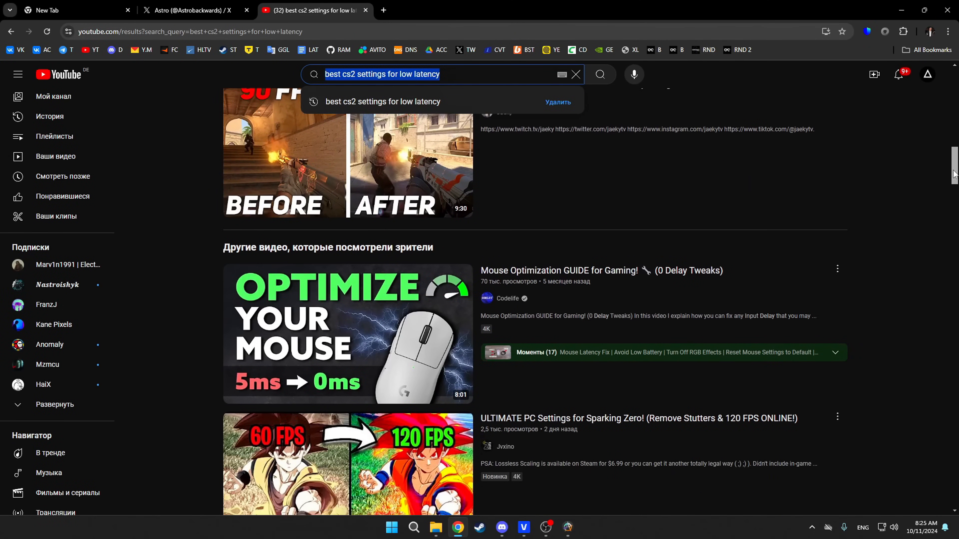
{"action": "scroll", "scroll_direction": "down", "scroll_amount": 3}
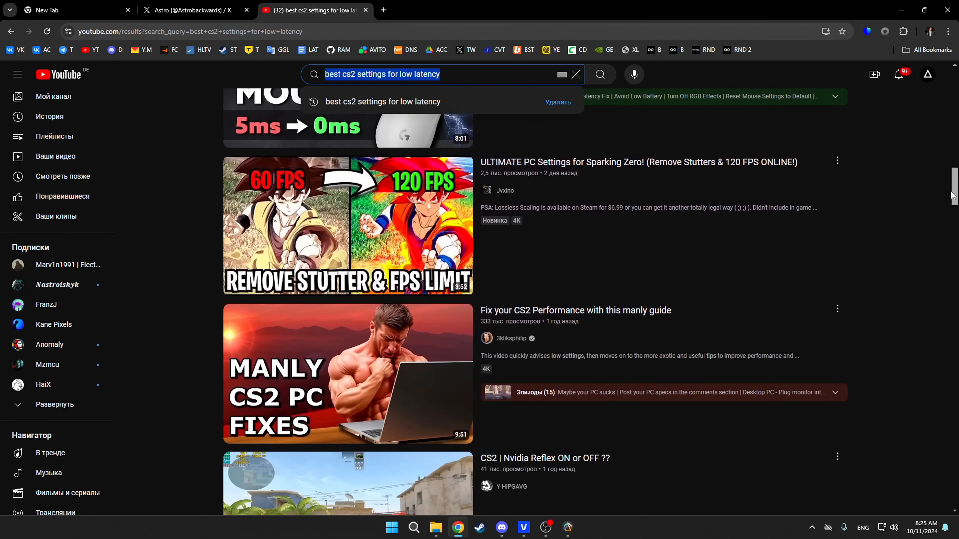
{"action": "scroll", "scroll_direction": "down", "scroll_amount": 3}
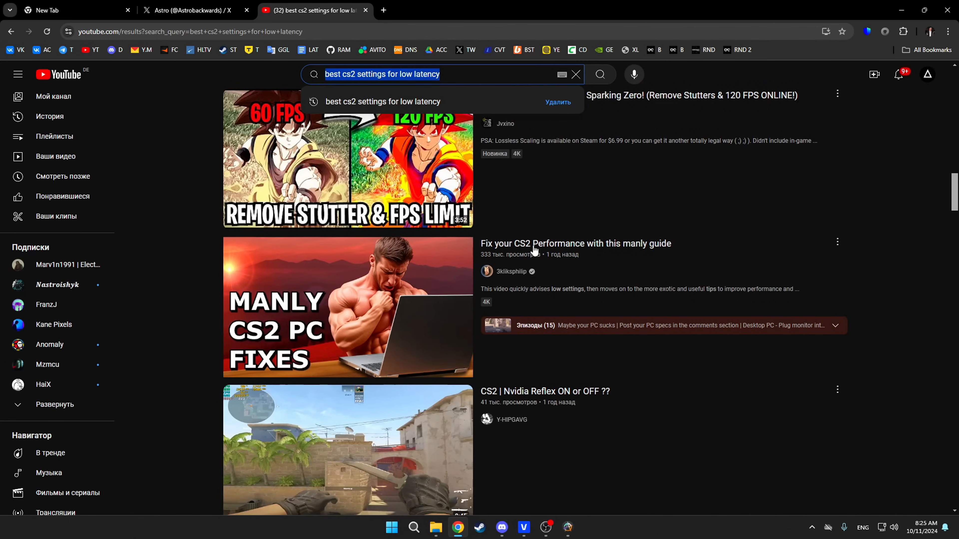
{"action": "mouse_move", "coordinate": [348, 308]}
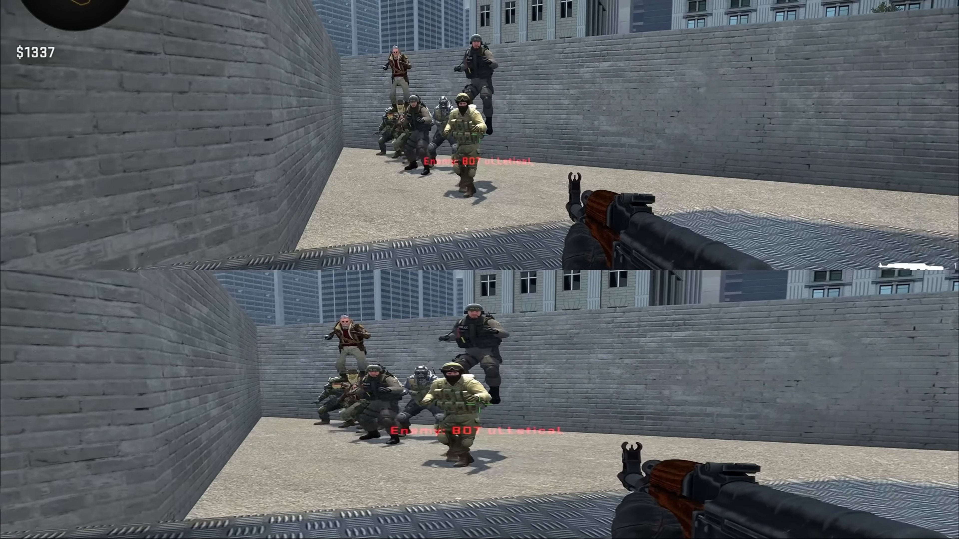
{"action": "left_click", "coordinate": [606, 242]}
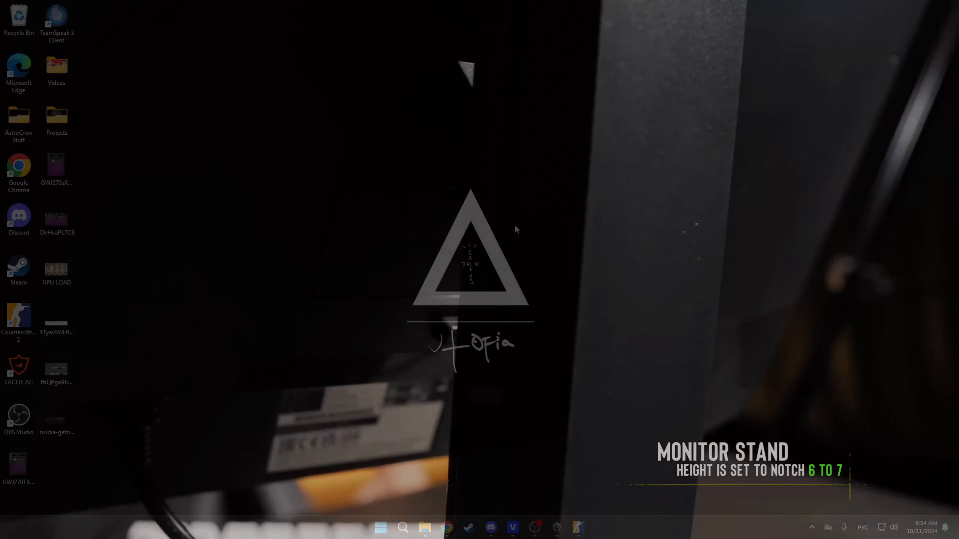
Step: Launch NVIDIA Control Panel from the desktop menu and review the Global Settings feature list
{"action": "right_click", "coordinate": [516, 229]}
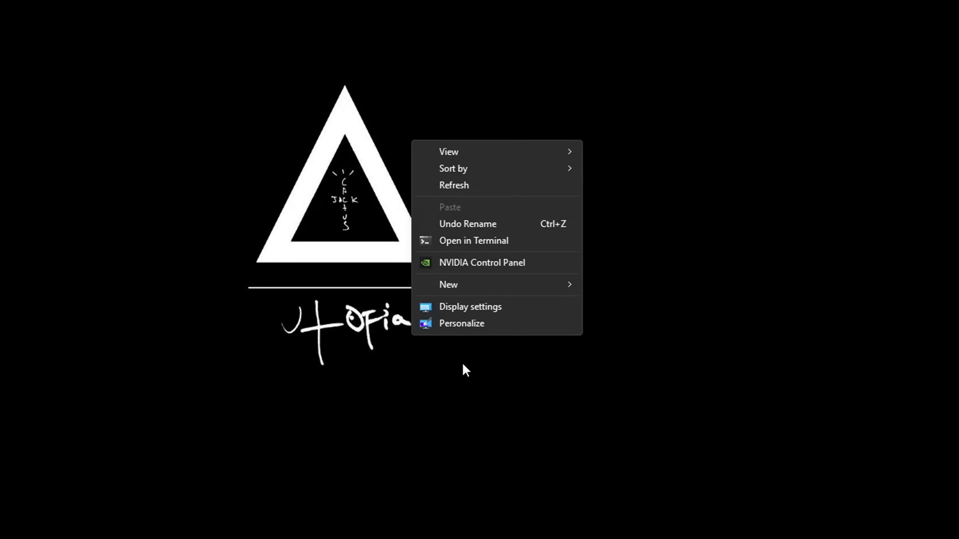
{"action": "left_click", "coordinate": [481, 262]}
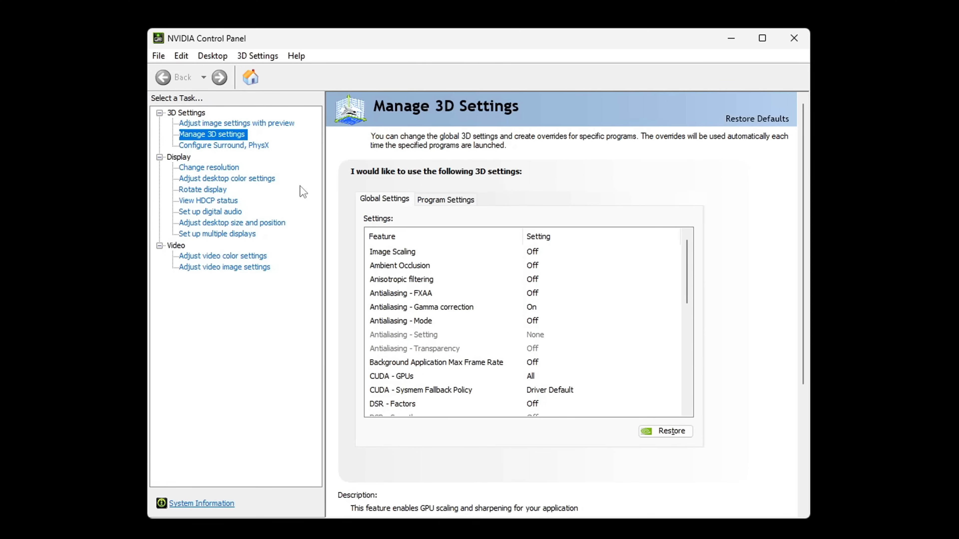
{"action": "mouse_move", "coordinate": [664, 265]}
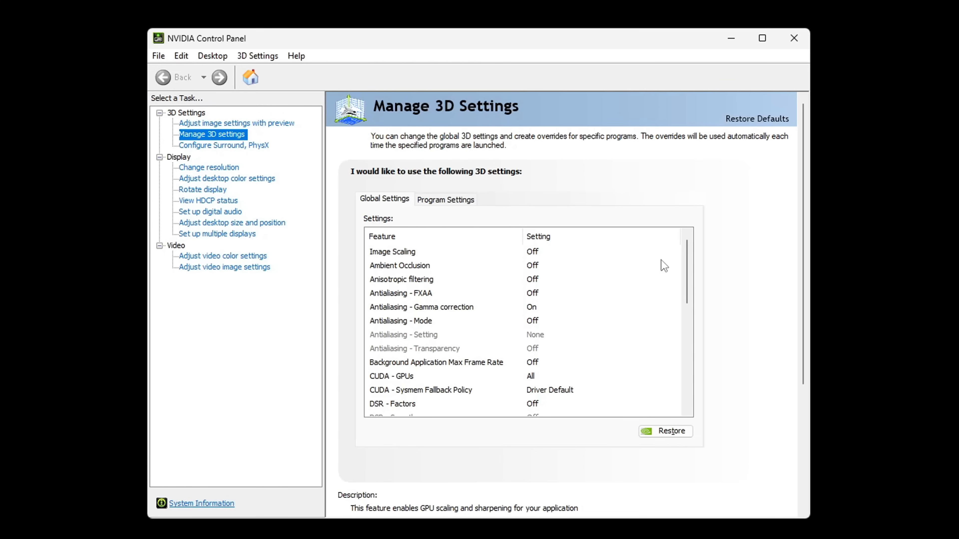
{"action": "scroll", "scroll_direction": "down", "scroll_amount": 3}
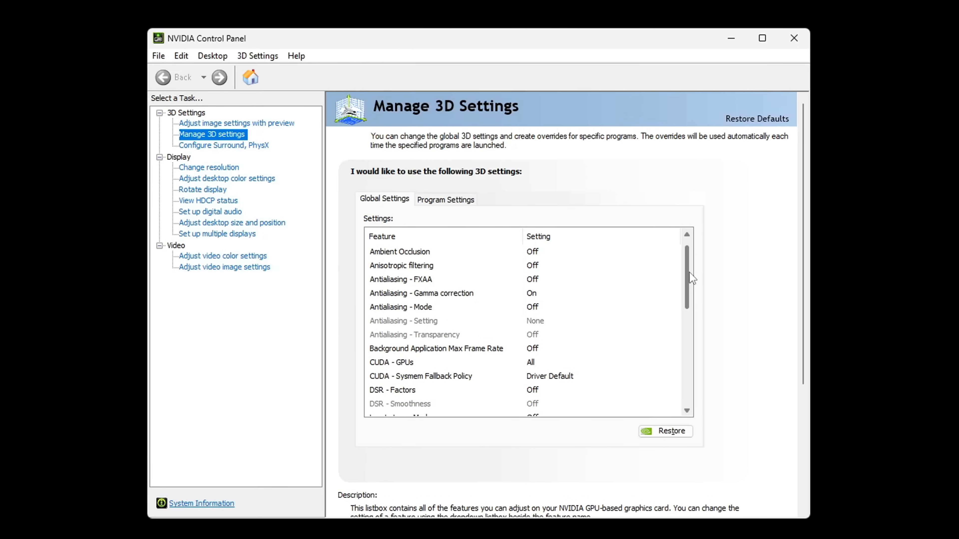
{"action": "scroll", "scroll_direction": "down", "scroll_amount": 3}
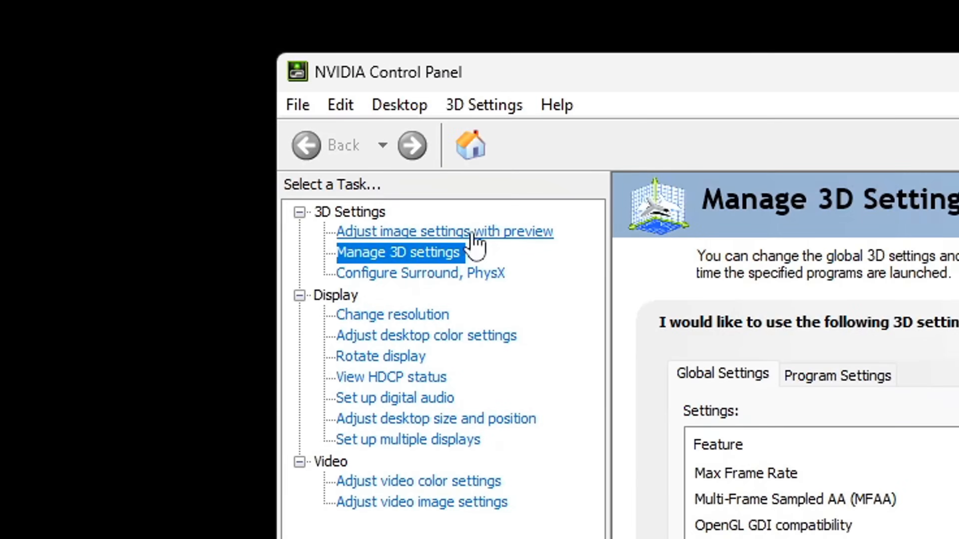
Step: Apply 'Use my preference emphasizing: Performance' on the image settings preview page
{"action": "left_click", "coordinate": [444, 231]}
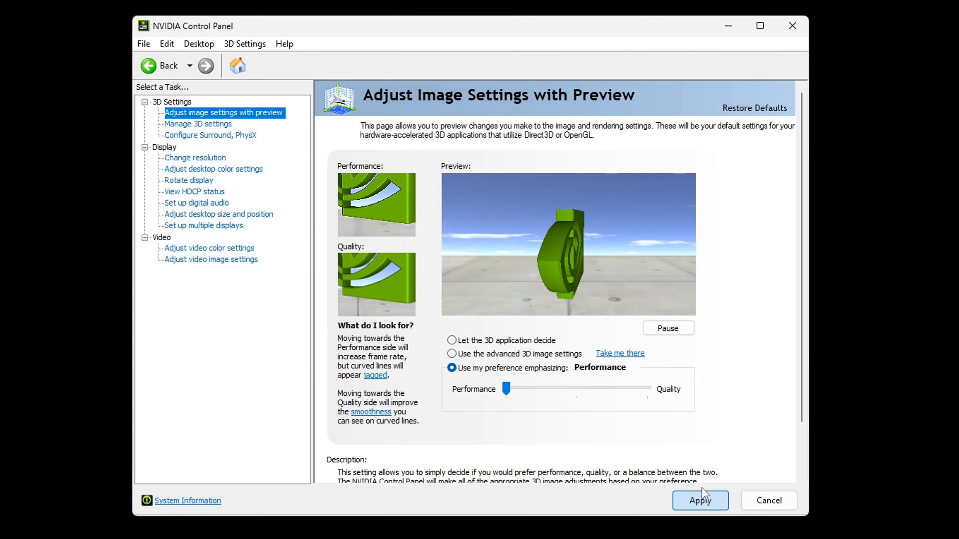
{"action": "left_click", "coordinate": [700, 500]}
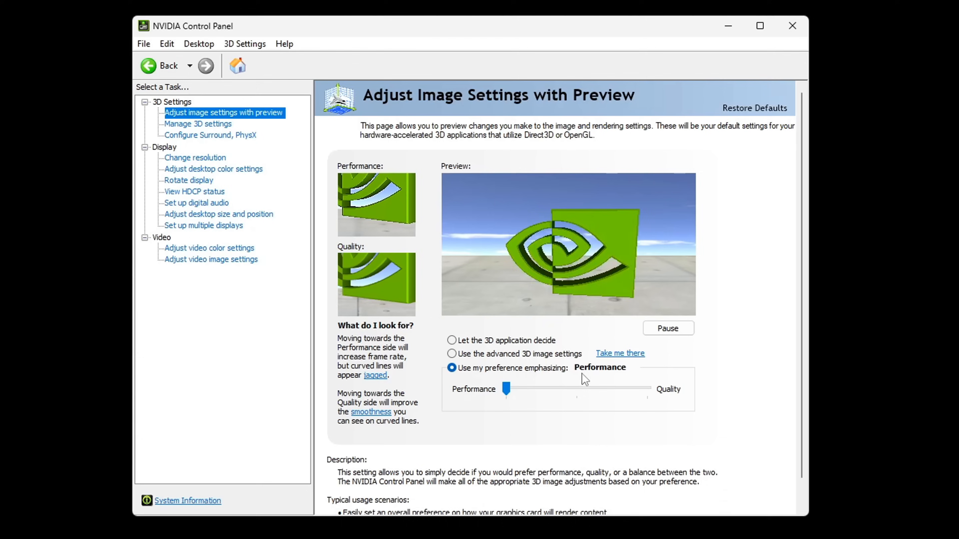
{"action": "left_click", "coordinate": [198, 124]}
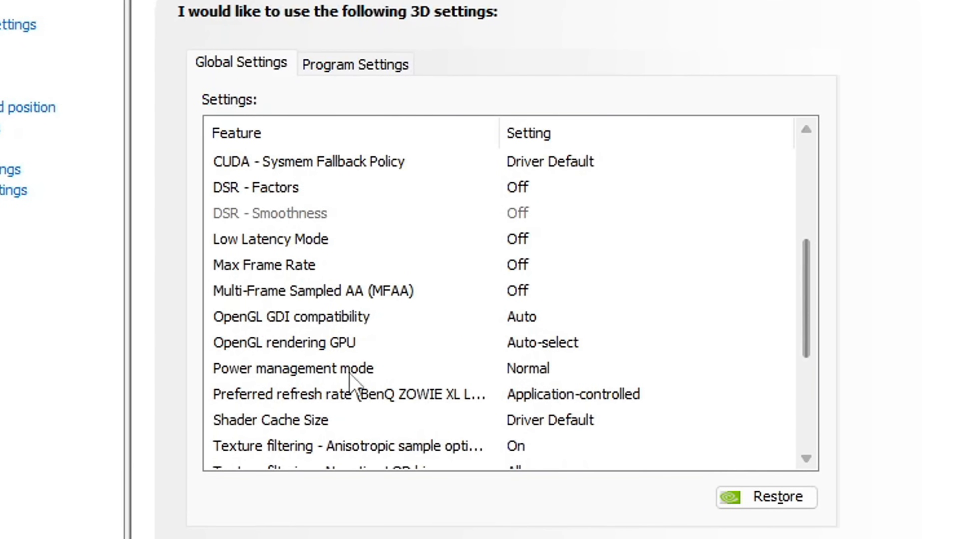
Step: Choose Prefer maximum performance for Power management mode in Global Settings
{"action": "left_click", "coordinate": [648, 368]}
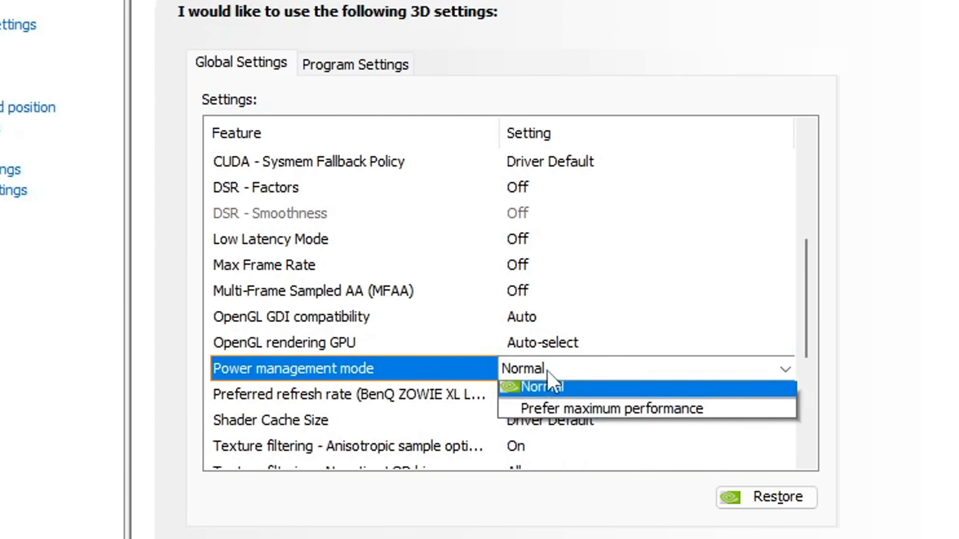
{"action": "mouse_move", "coordinate": [584, 416]}
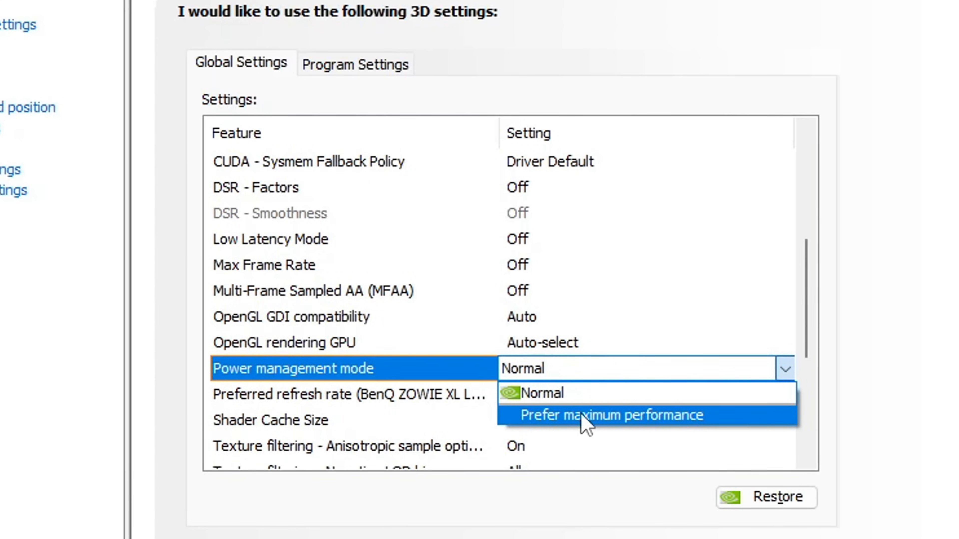
{"action": "left_click", "coordinate": [615, 415]}
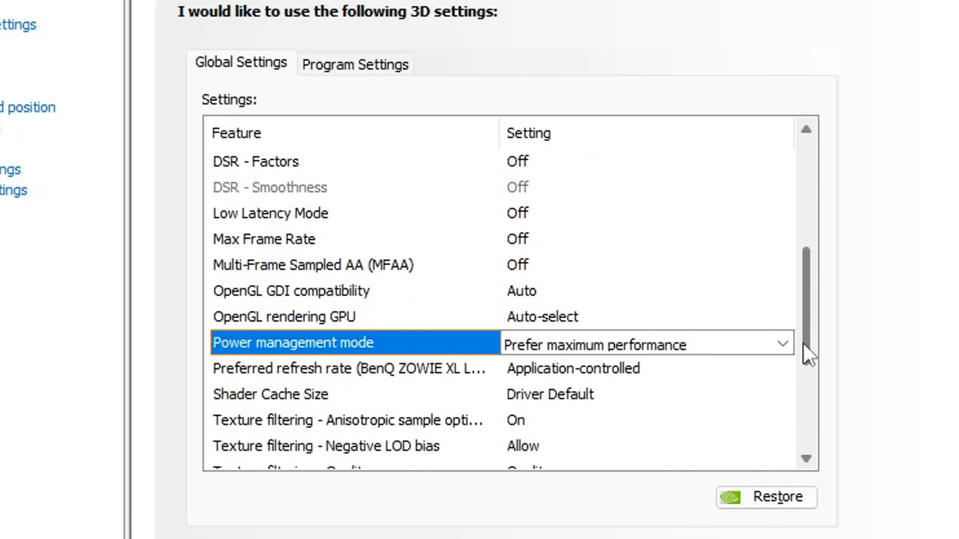
{"action": "scroll", "scroll_direction": "down", "scroll_amount": 3}
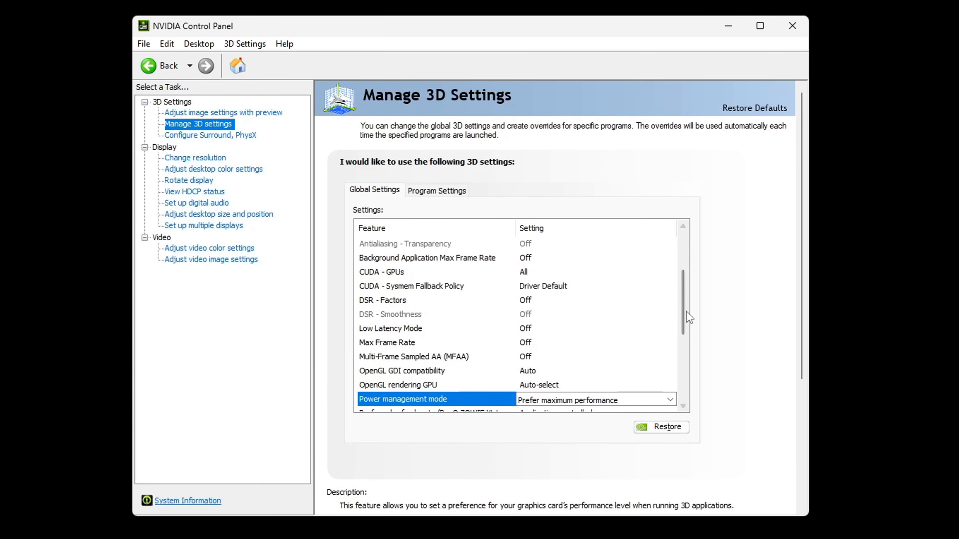
{"action": "scroll", "scroll_direction": "down", "scroll_amount": 3}
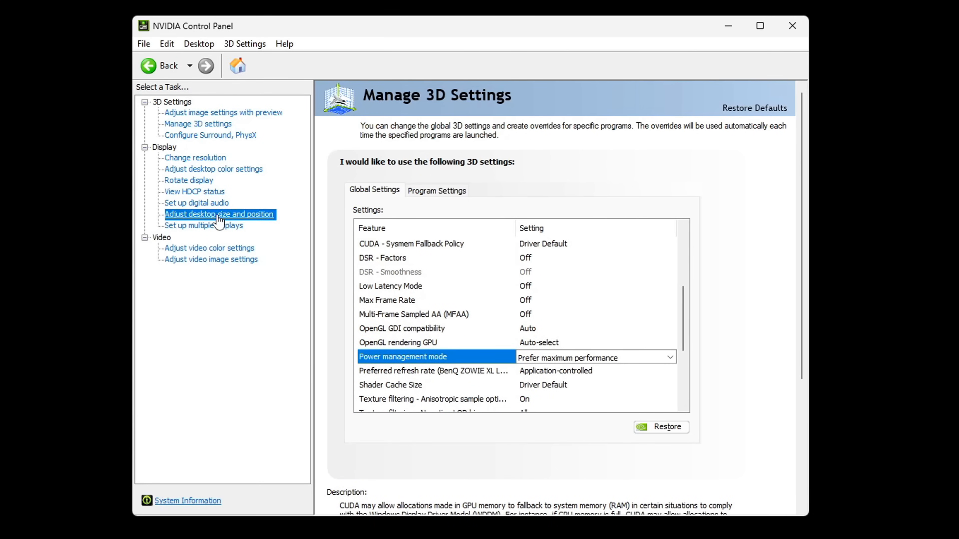
Step: Show Adjust desktop size and position with Full-screen scaling performed on GPU
{"action": "left_click", "coordinate": [219, 214]}
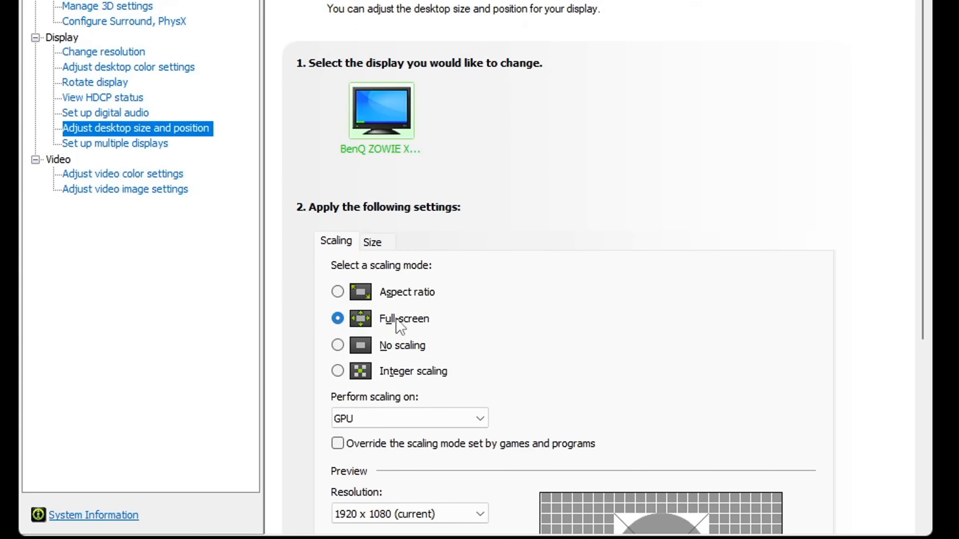
{"action": "mouse_move", "coordinate": [419, 273]}
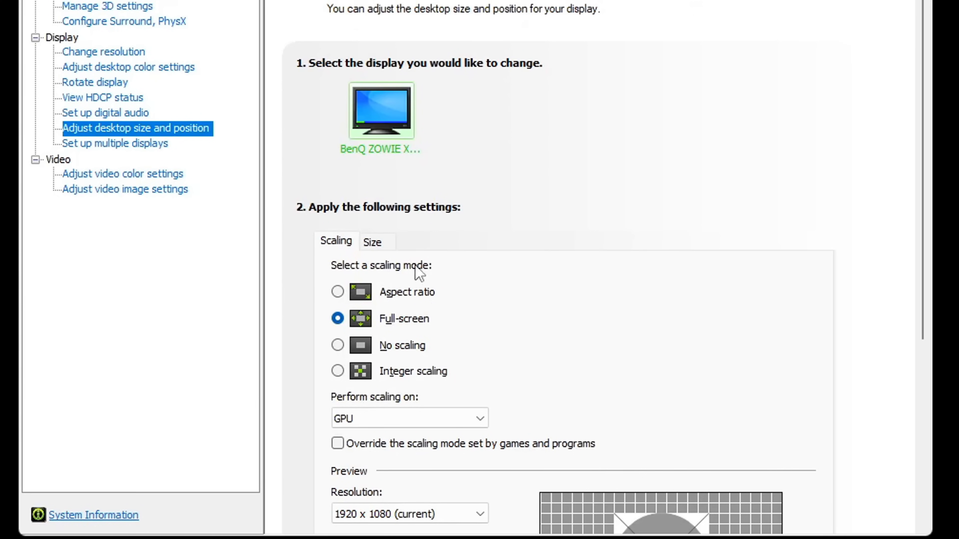
{"action": "mouse_move", "coordinate": [916, 265]}
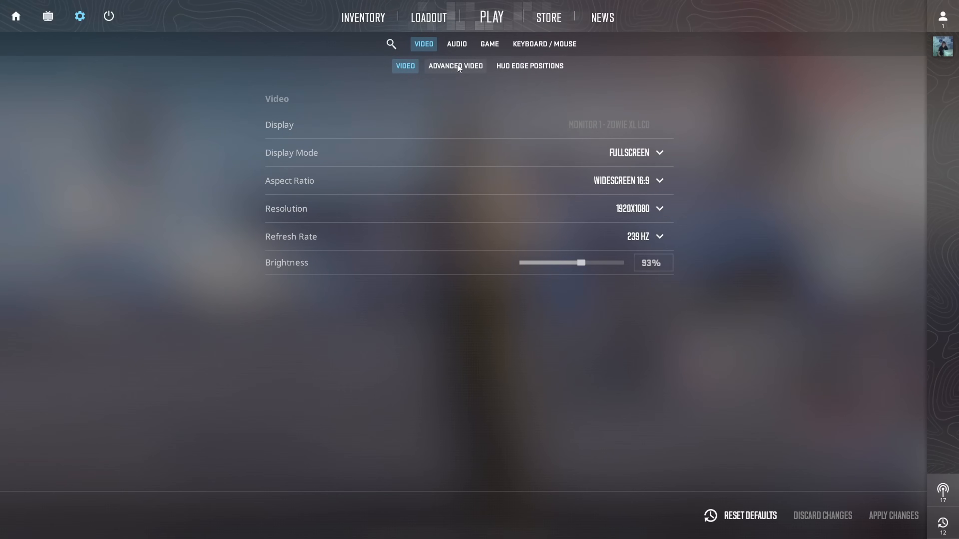
Step: Switch the Video settings to the Advanced Video sub-tab
{"action": "left_click", "coordinate": [455, 65]}
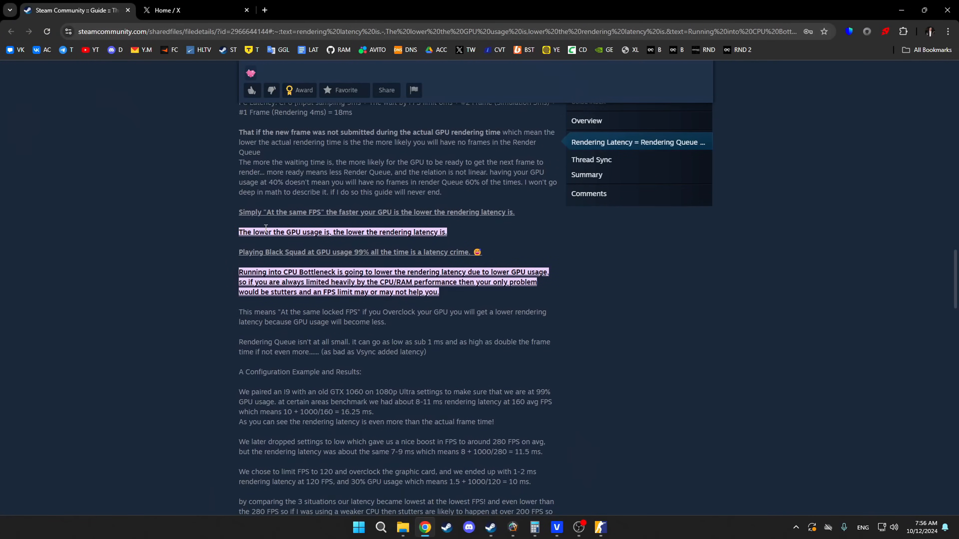
{"action": "scroll", "scroll_direction": "down", "scroll_amount": 3}
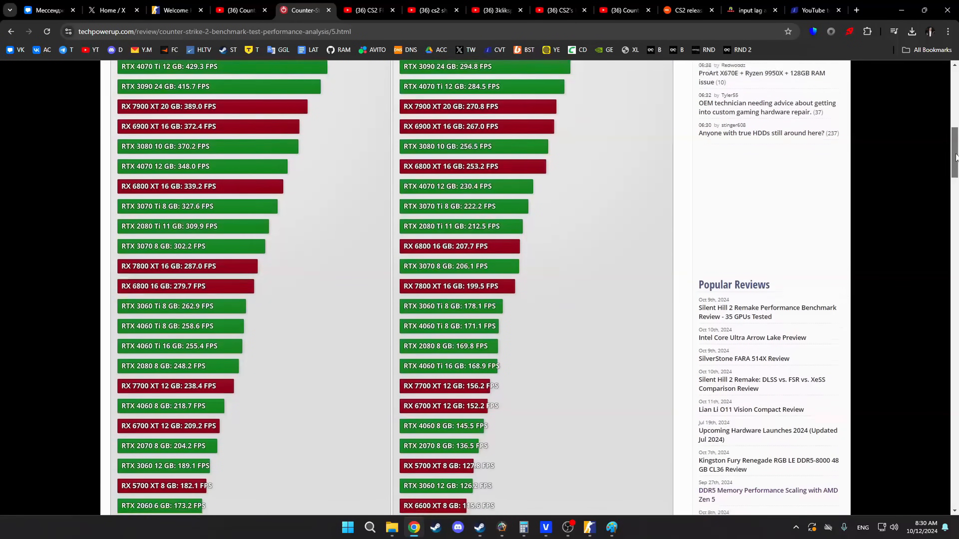
Step: Scroll the benchmark page down to the 3840x2160 Counter-Strike 2 chart
{"action": "scroll", "scroll_direction": "down", "scroll_amount": 3}
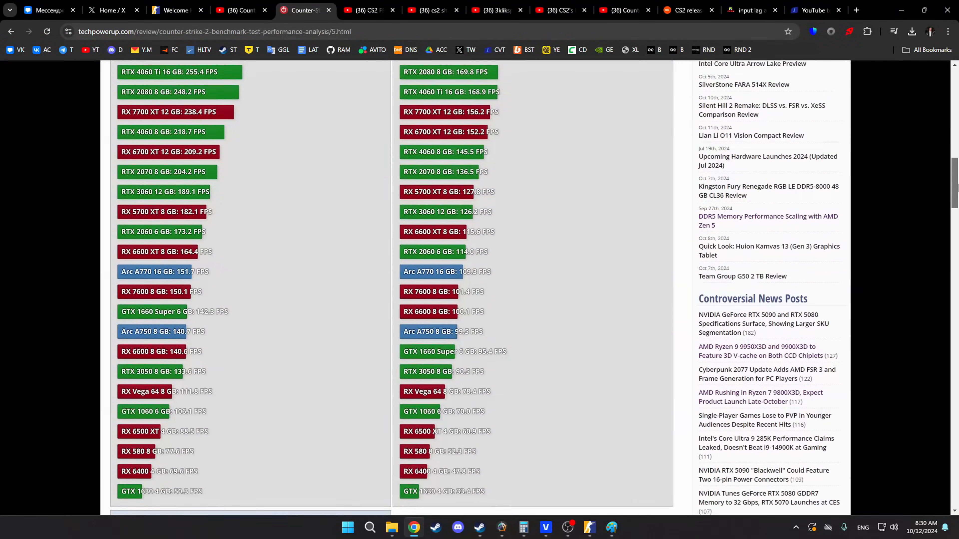
{"action": "scroll", "scroll_direction": "down", "scroll_amount": 3}
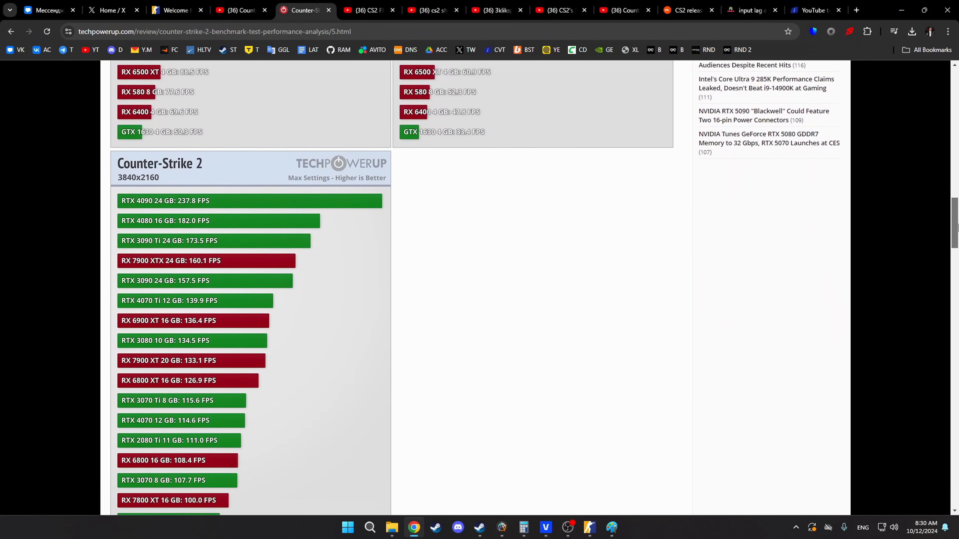
{"action": "scroll", "scroll_direction": "down", "scroll_amount": 3}
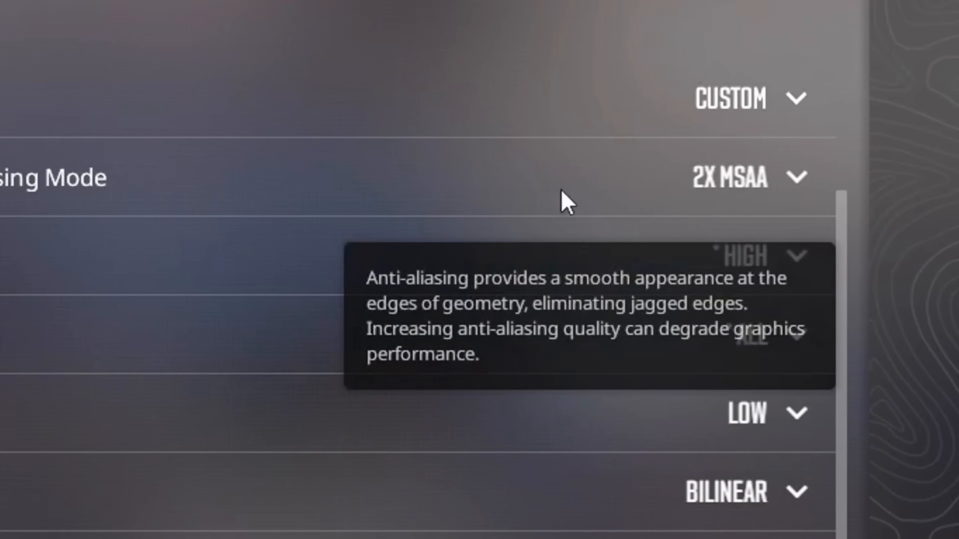
Step: Set Anti-Aliasing Mode to 2X MSAA before checking in-match FPS and latency
{"action": "left_click", "coordinate": [730, 177]}
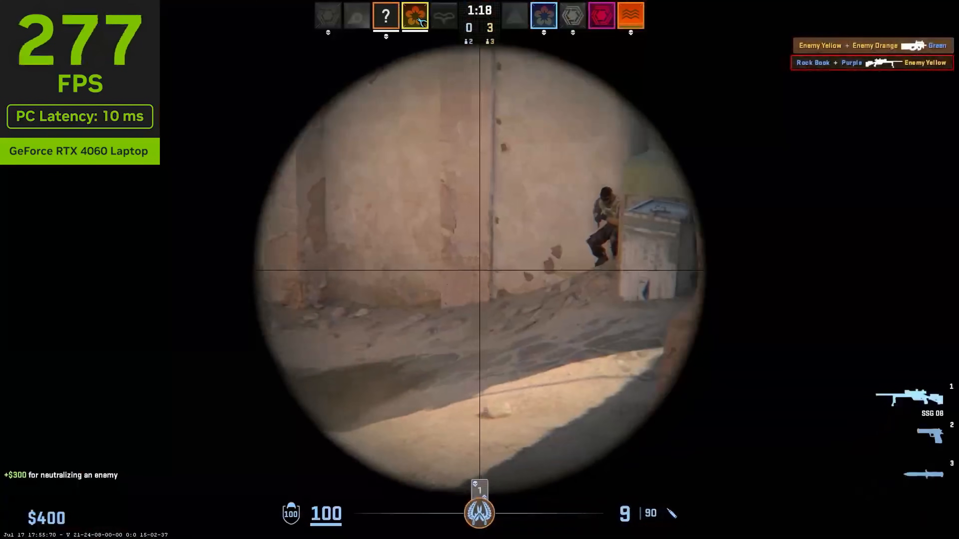
Step: Leave the match for the Game settings showing Enable Developer Console: Yes
{"action": "left_click", "coordinate": [480, 270]}
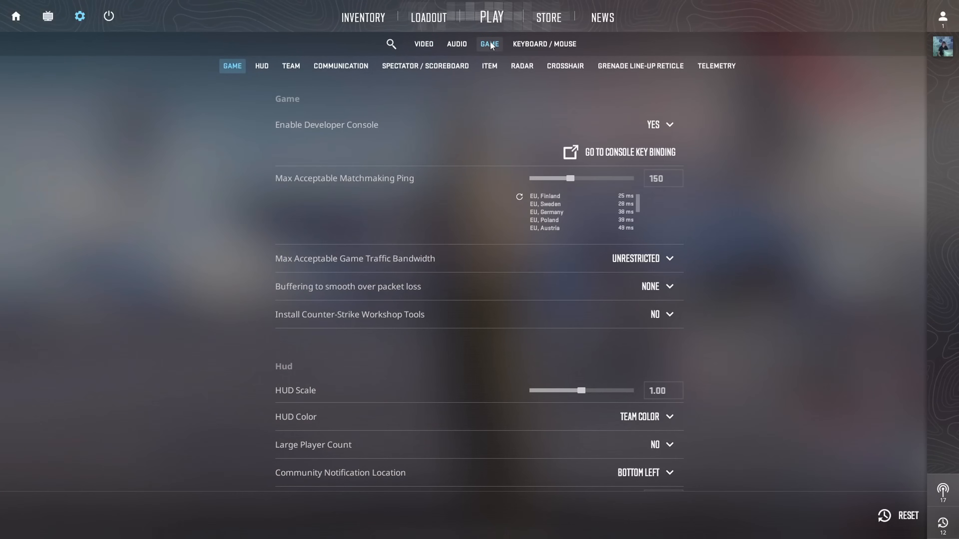
Step: In the CS2 developer console, enter the command rate 1000000 to replace the old 786432 value
{"action": "left_click", "coordinate": [660, 124]}
{"action": "type", "text": "rate"}
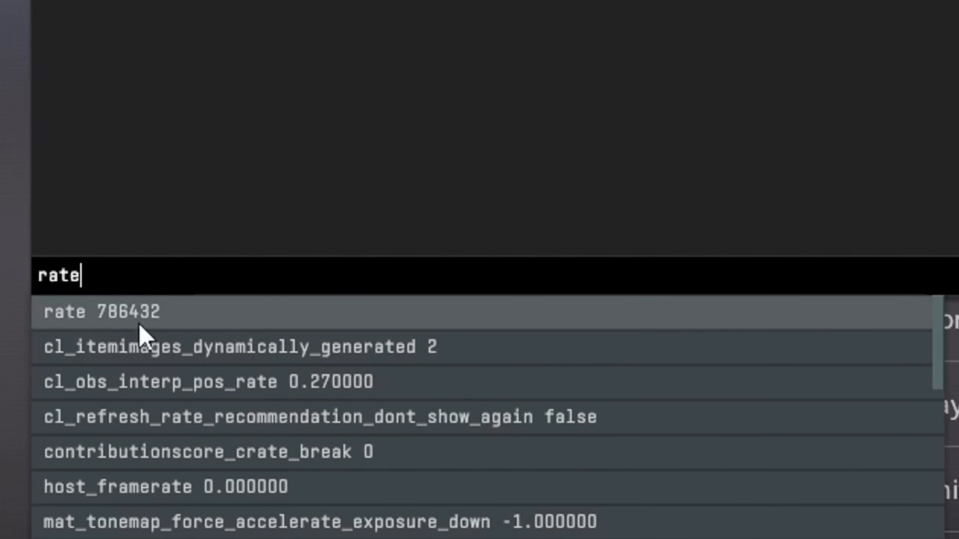
{"action": "mouse_move", "coordinate": [179, 313]}
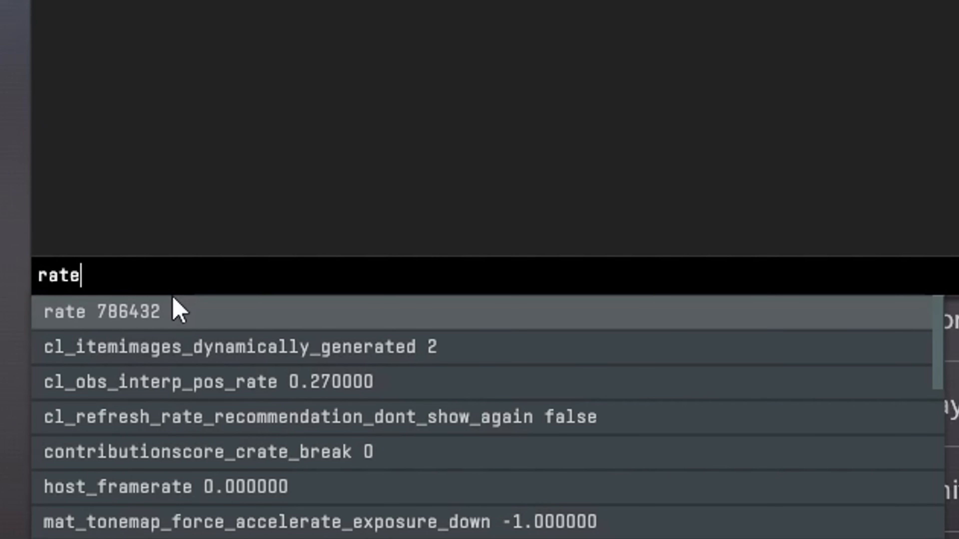
{"action": "type", "text": "1"}
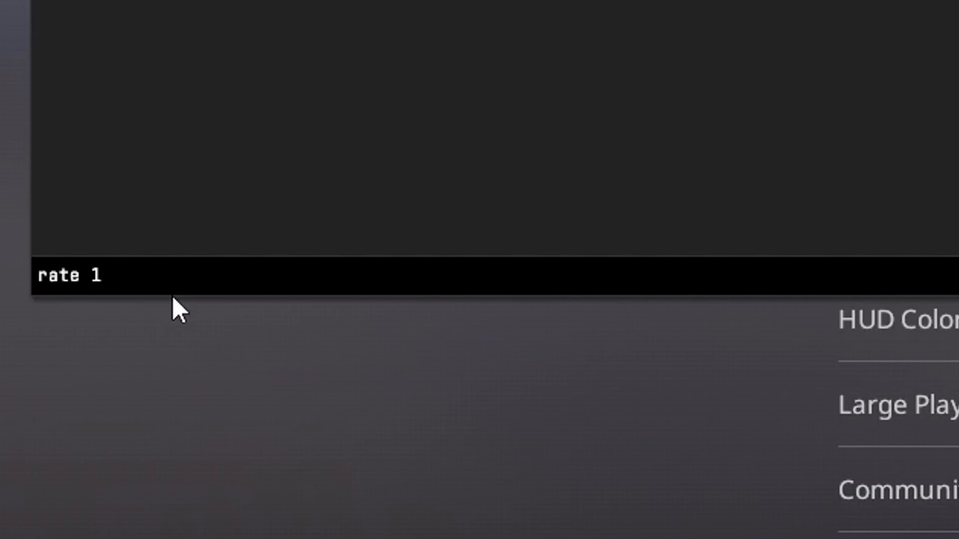
{"action": "type", "text": "000000"}
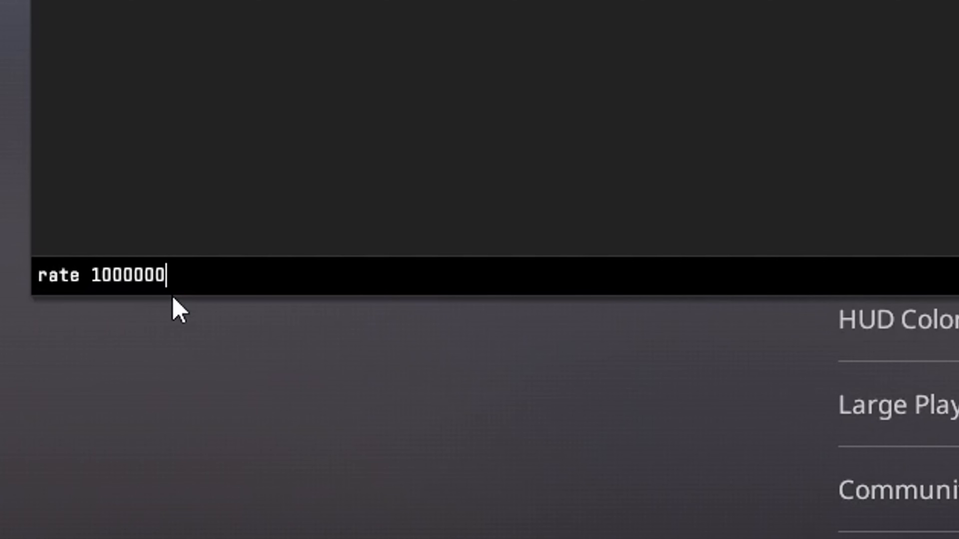